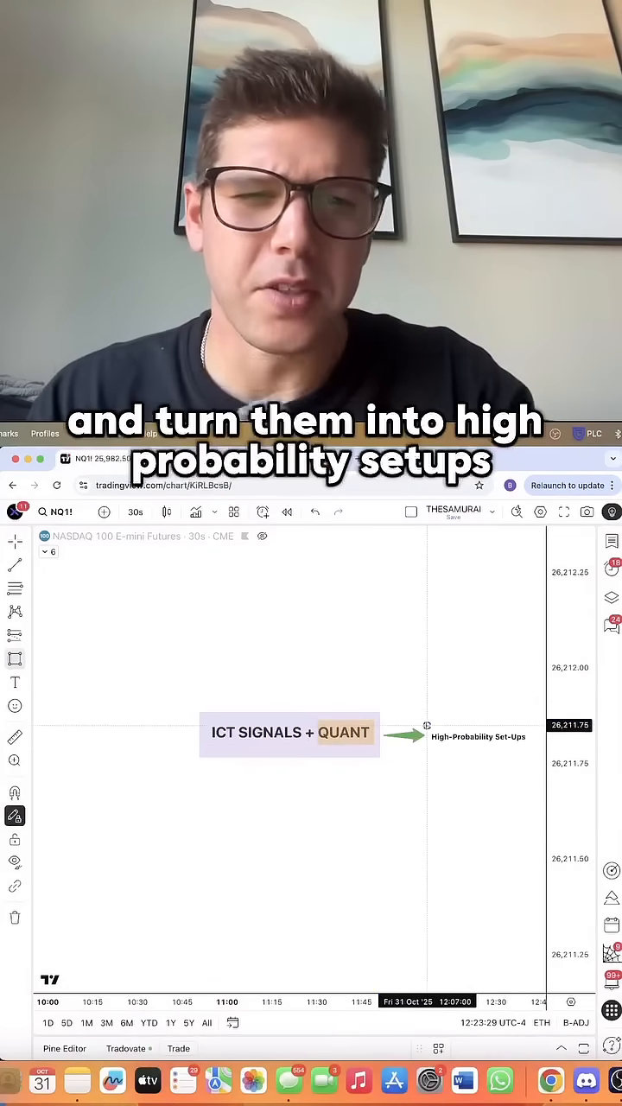
- Place the 'Quant Overlay' and 'Filter Layer' labels above the ICT signals box
{"action": "left_click", "coordinate": [479, 735]}
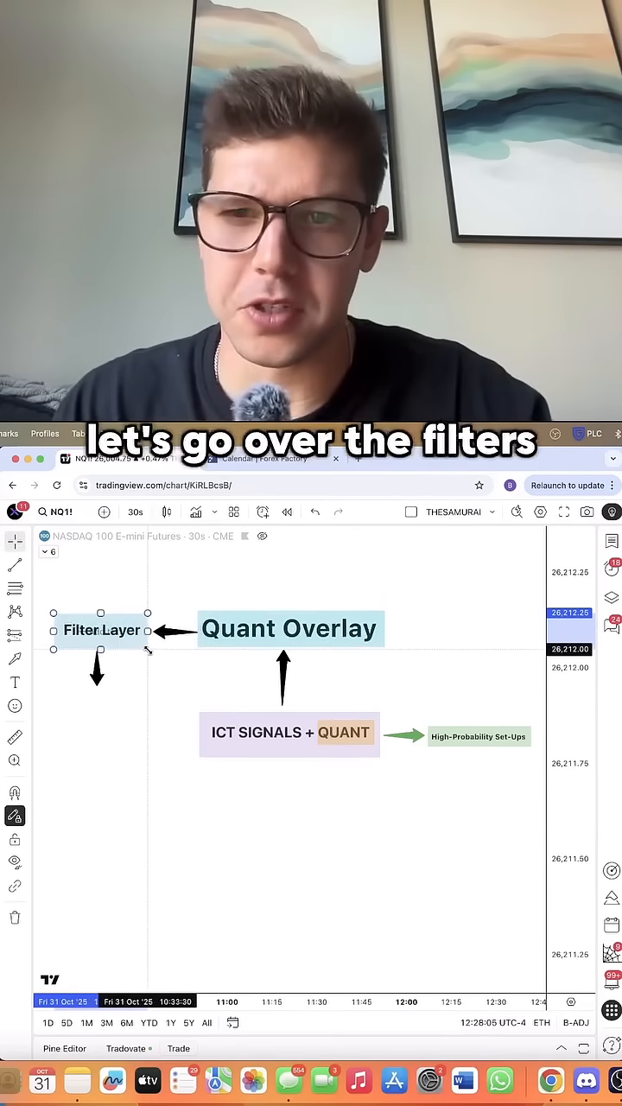
- Add Time of Day and Macro Context boxes, ending the macro list with '-DXY'
{"action": "left_click", "coordinate": [98, 720]}
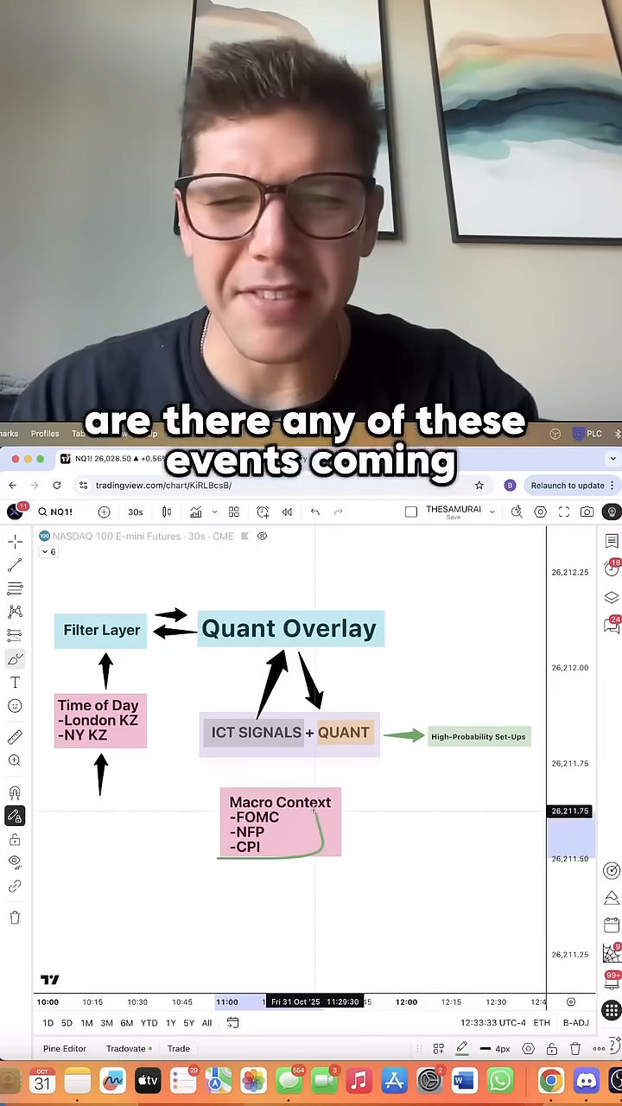
{"action": "type", "text": "-DXY"}
{"action": "type", "text": "Volatility Regimes"}
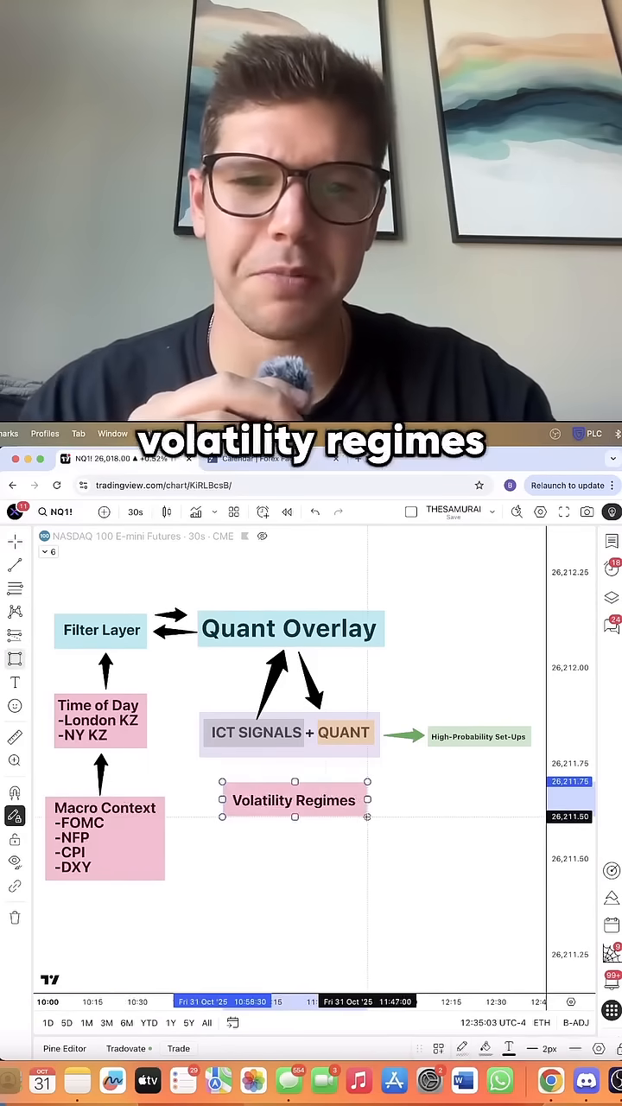
- Add '-Low Volume?' and '-High Volume?' lines to the Volatility Regimes box
{"action": "type", "text": "-Low Volume?"}
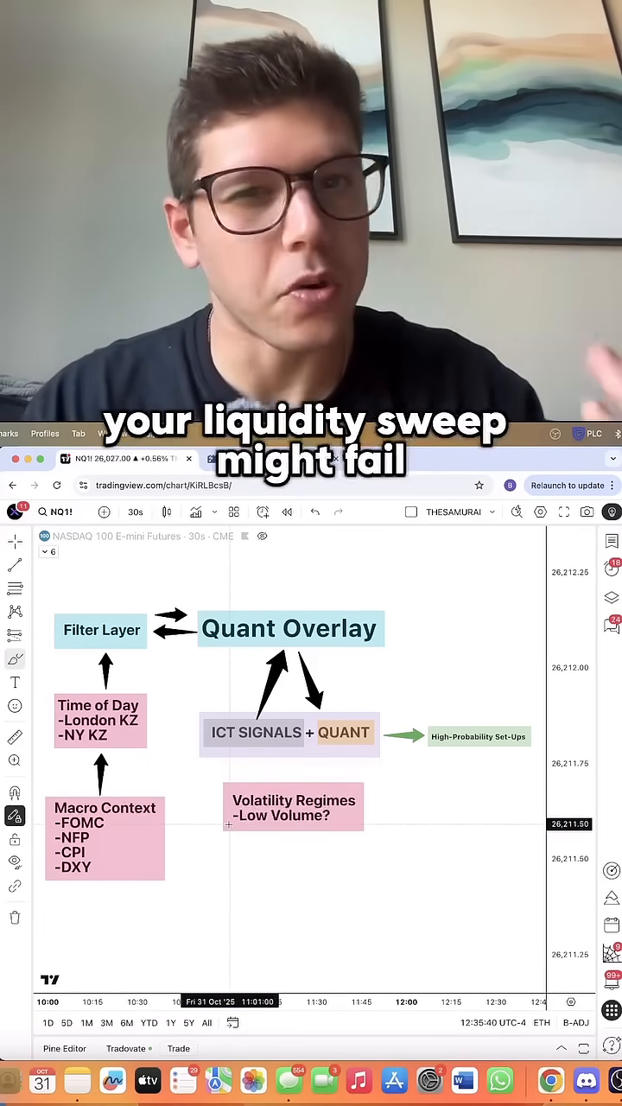
{"action": "type", "text": "-High Volume?"}
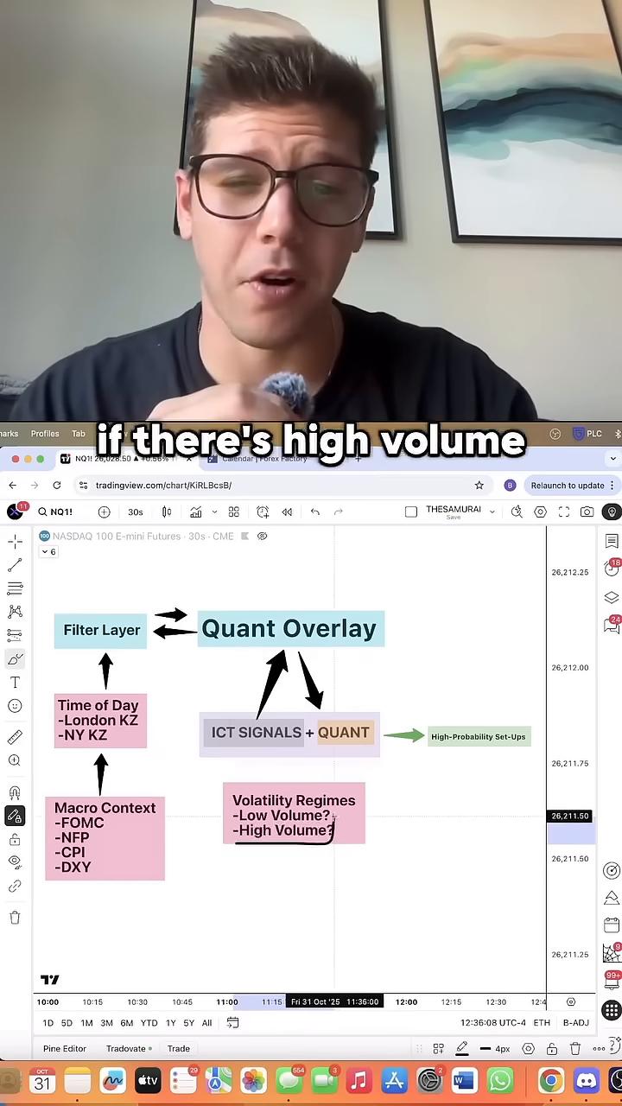